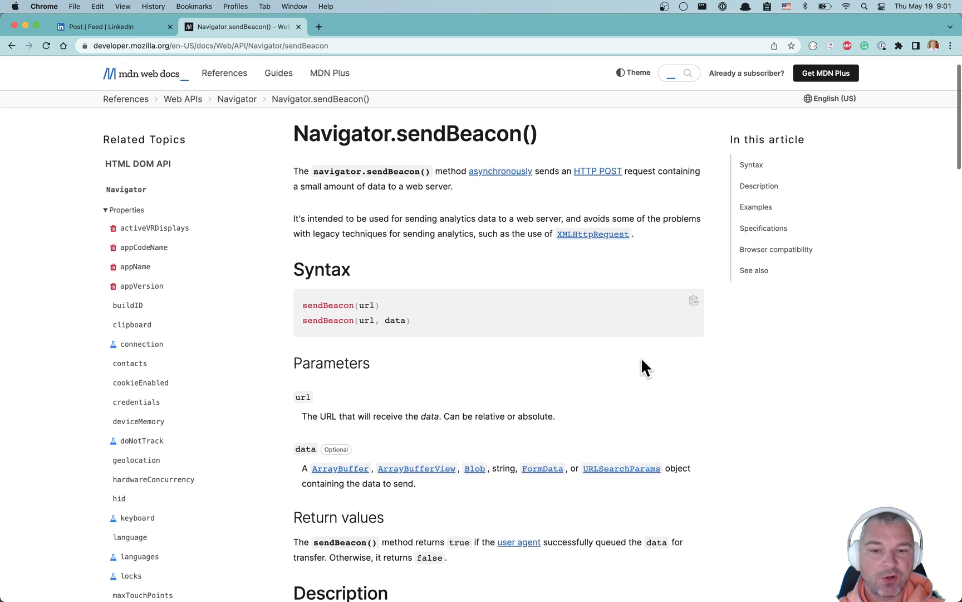
Step: Review the Parameters section of MDN's Navigator.sendBeacon() page, then close that tab
scroll("down", 3)
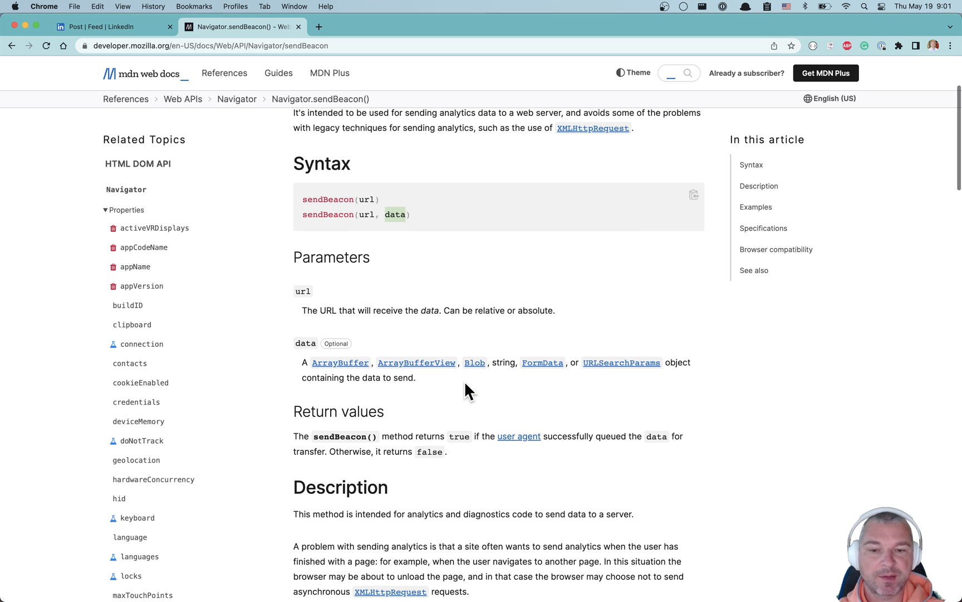
mouse_move(497, 430)
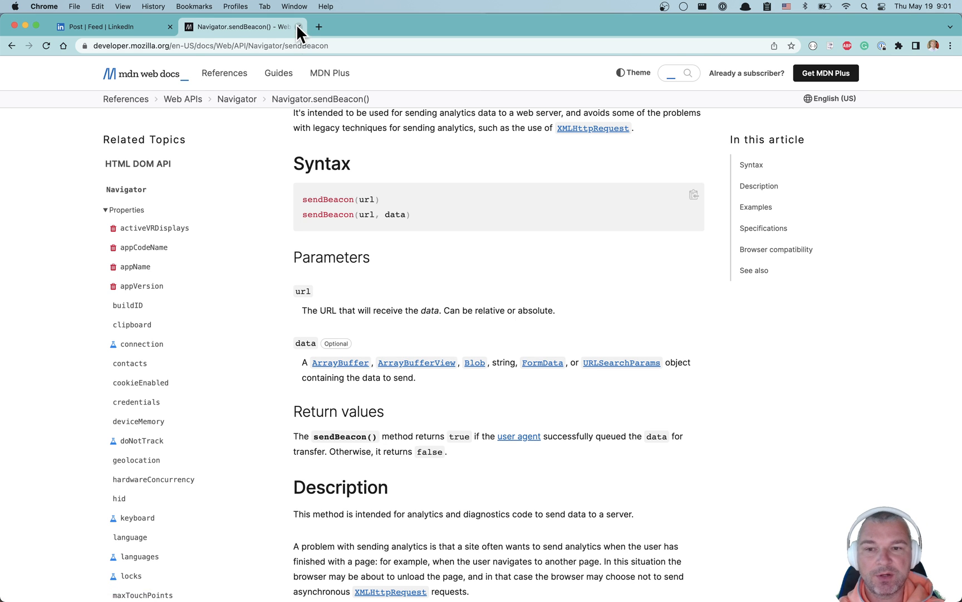
left_click(300, 27)
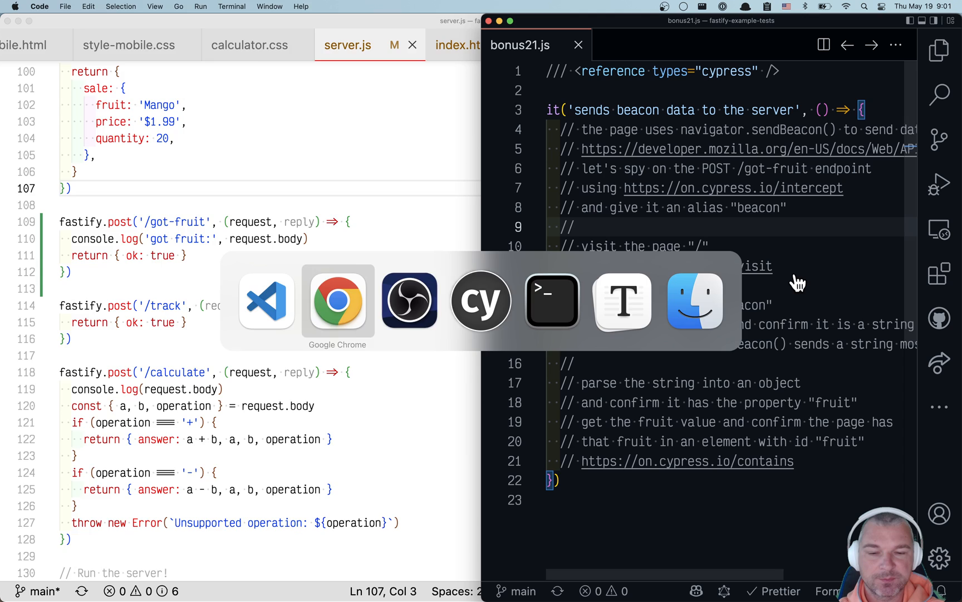
Step: Add cy.visit('/') under the visit comments so the test loads the root page
left_click(481, 300)
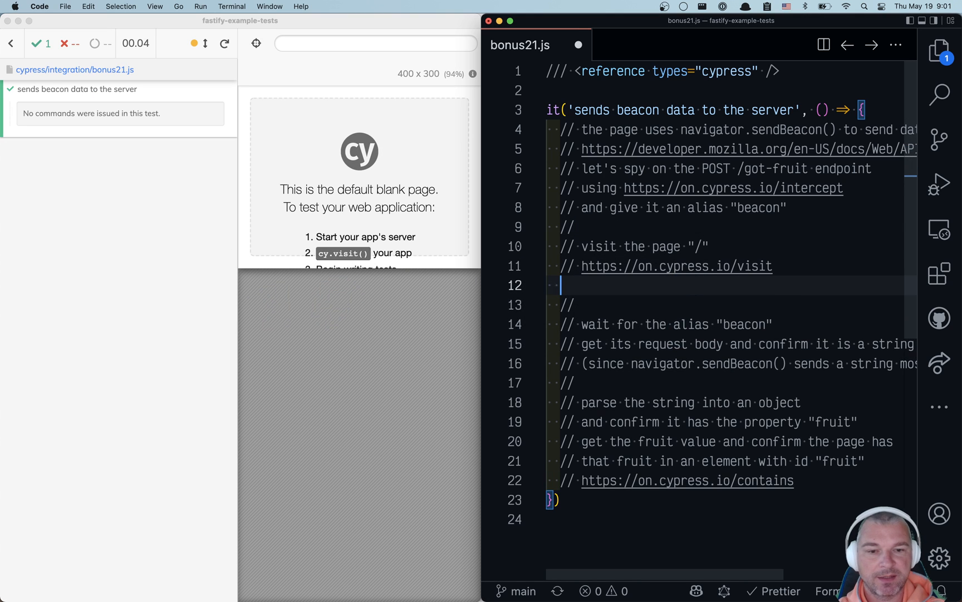
type("cy.visit")
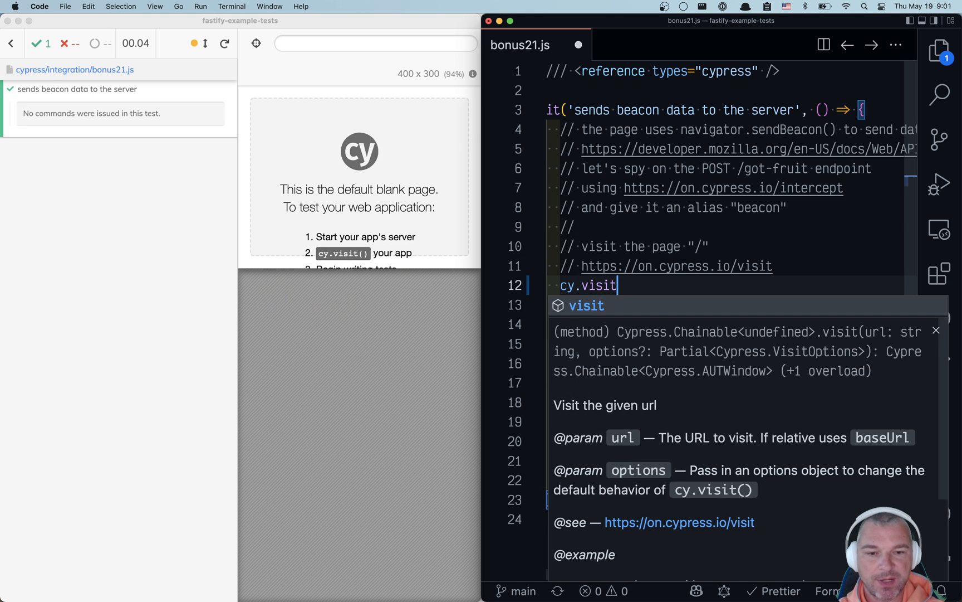
type("('/')")
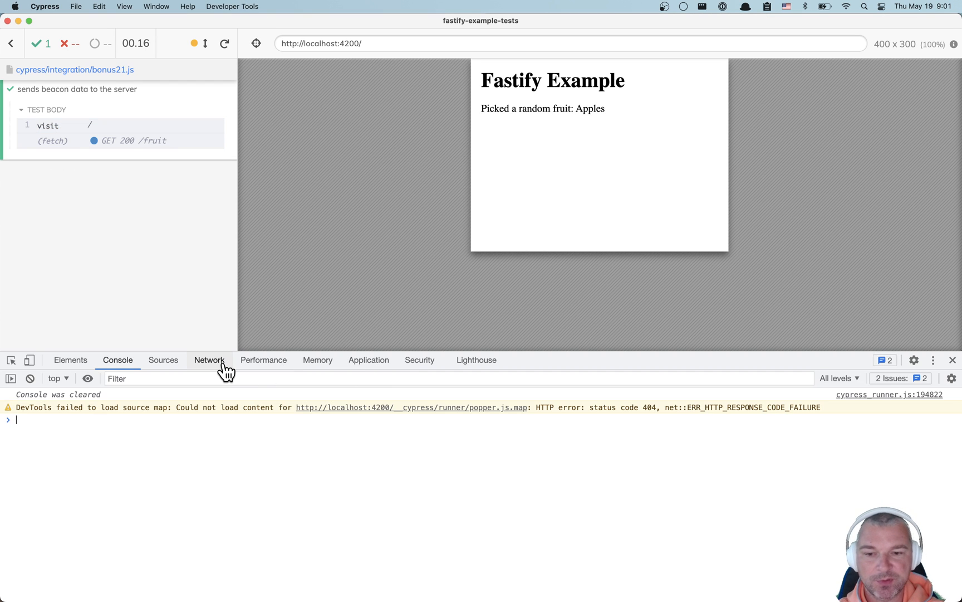
Step: Rerun the test with the Network panel and select the POST got-fruit beacon request
left_click(209, 360)
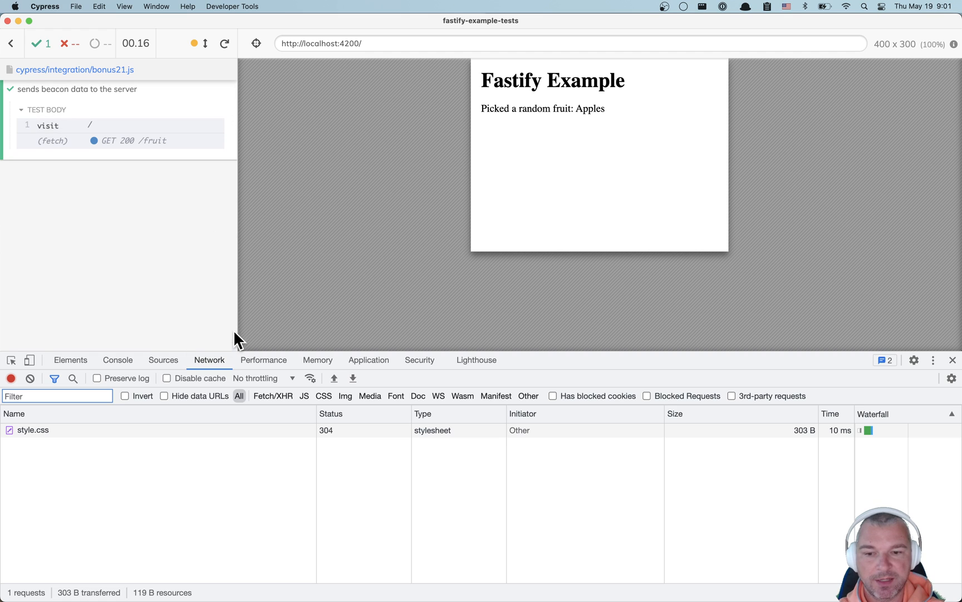
left_click(224, 43)
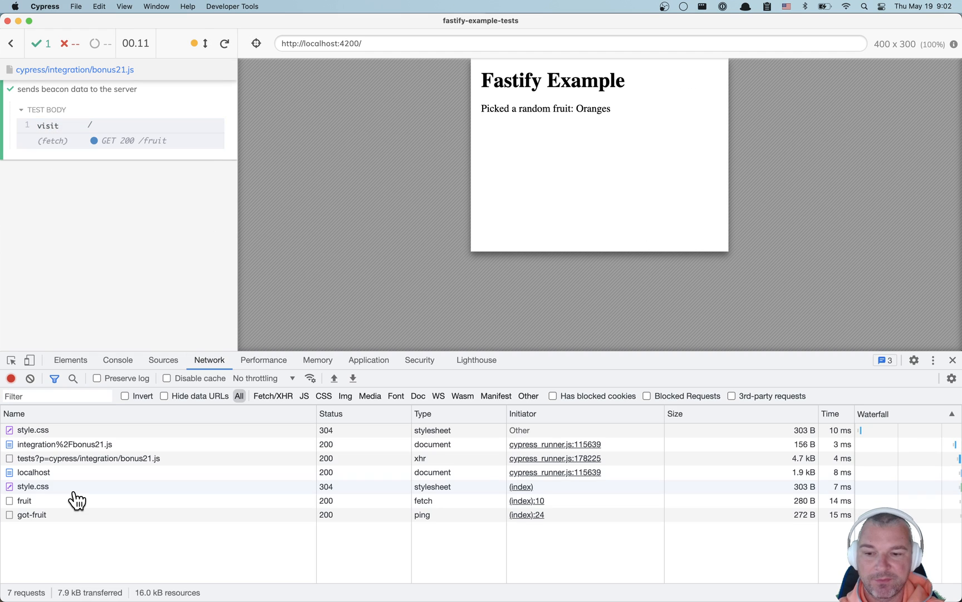
left_click(32, 514)
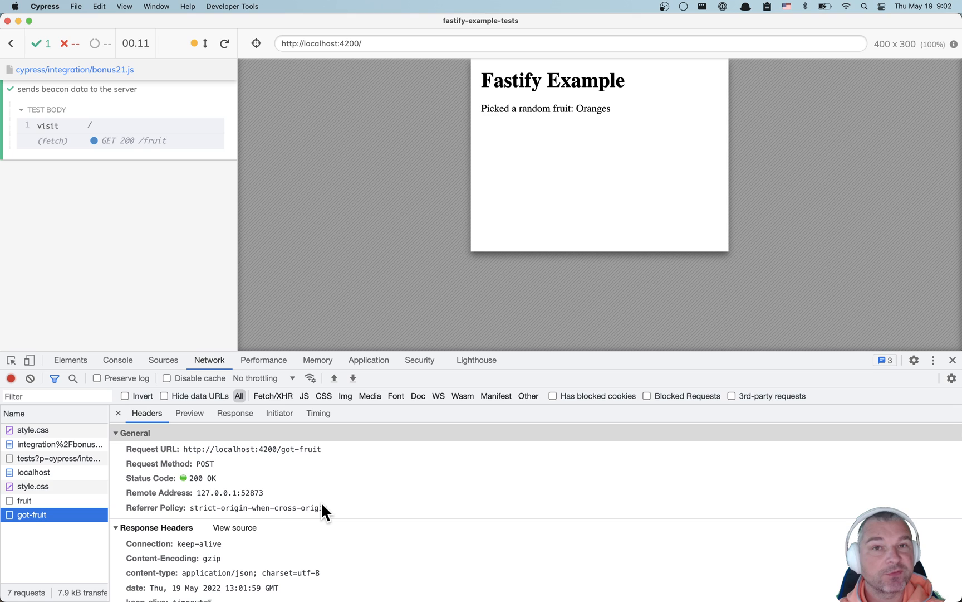
left_click(119, 412)
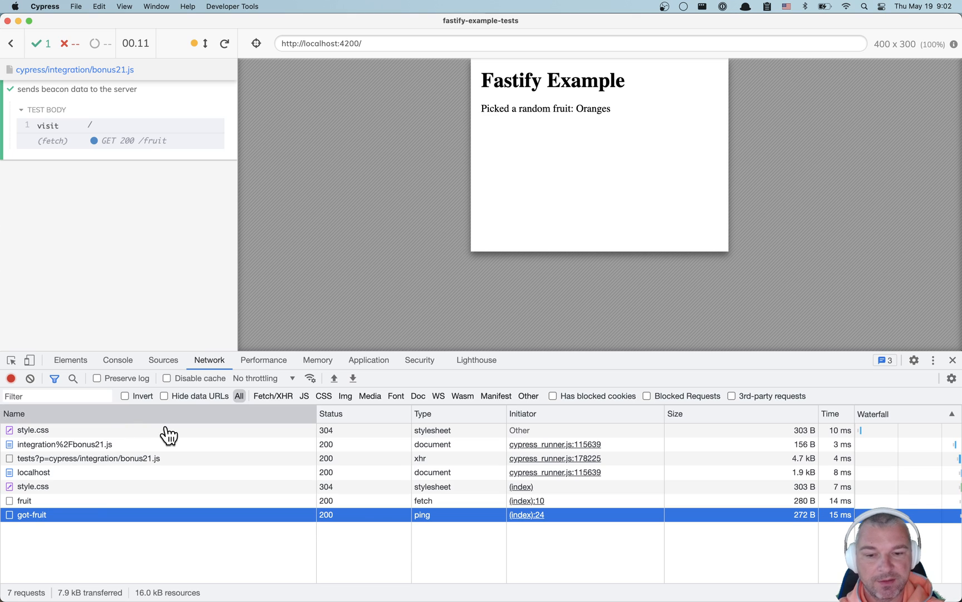
mouse_move(448, 521)
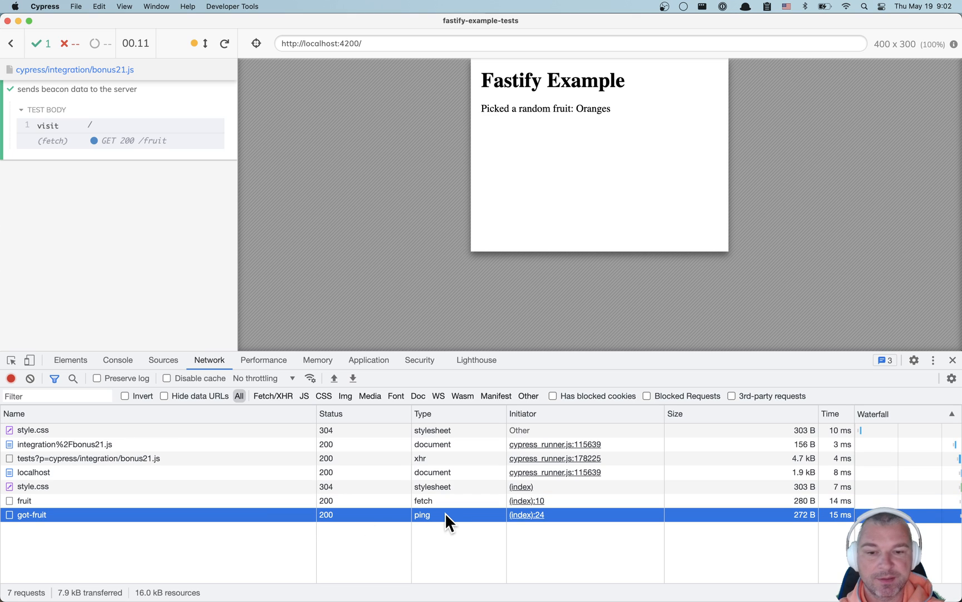
mouse_move(431, 526)
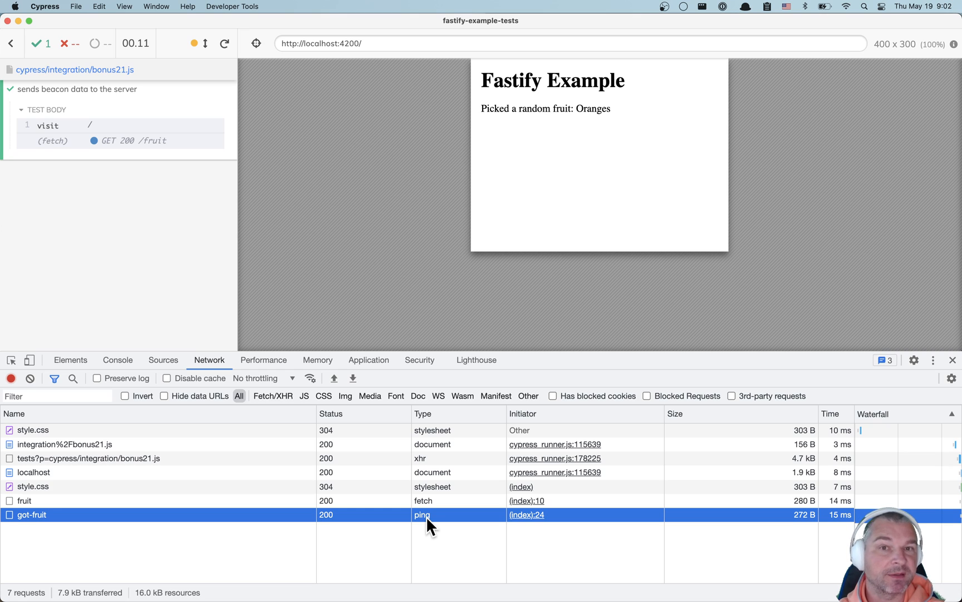
left_click(31, 515)
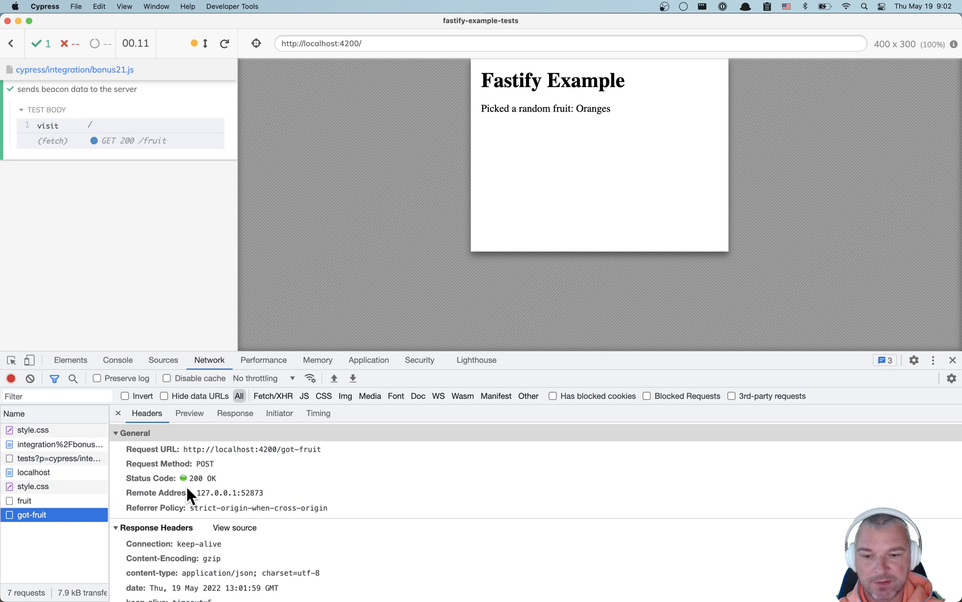
left_click(252, 449)
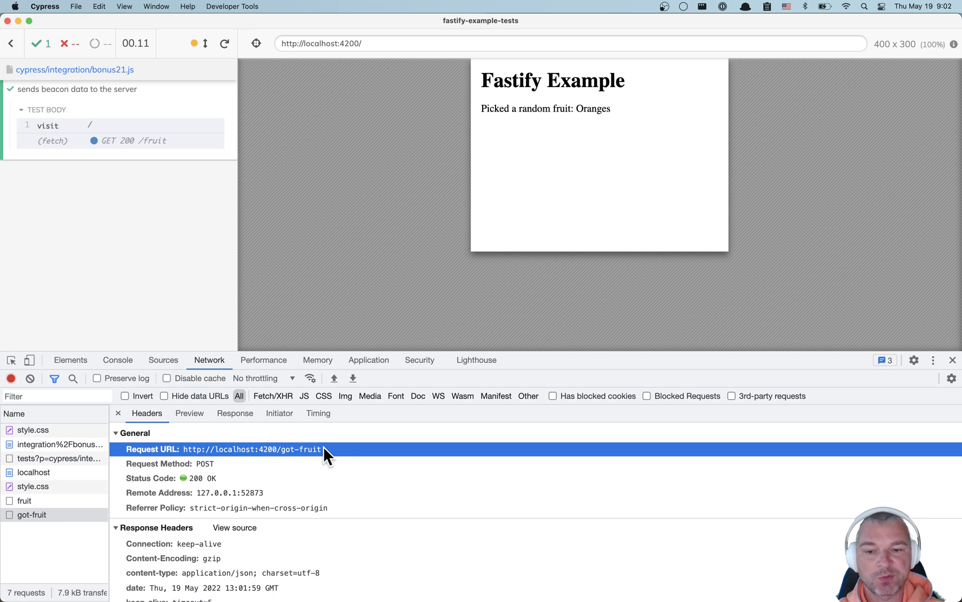
Step: Review the request's plain-text payload fruit Oranges, then close the developer tools
scroll("down", 3)
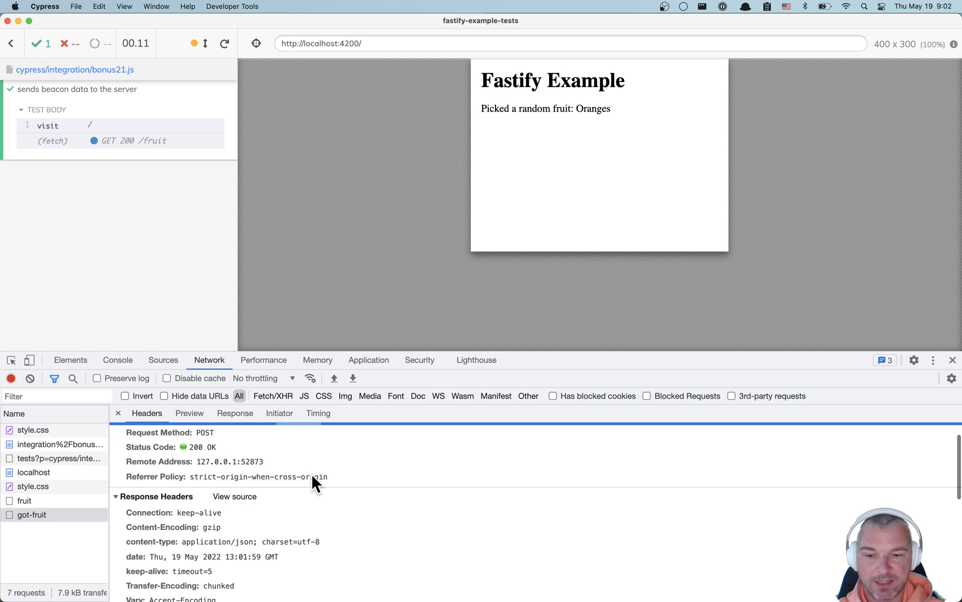
scroll("up", 3)
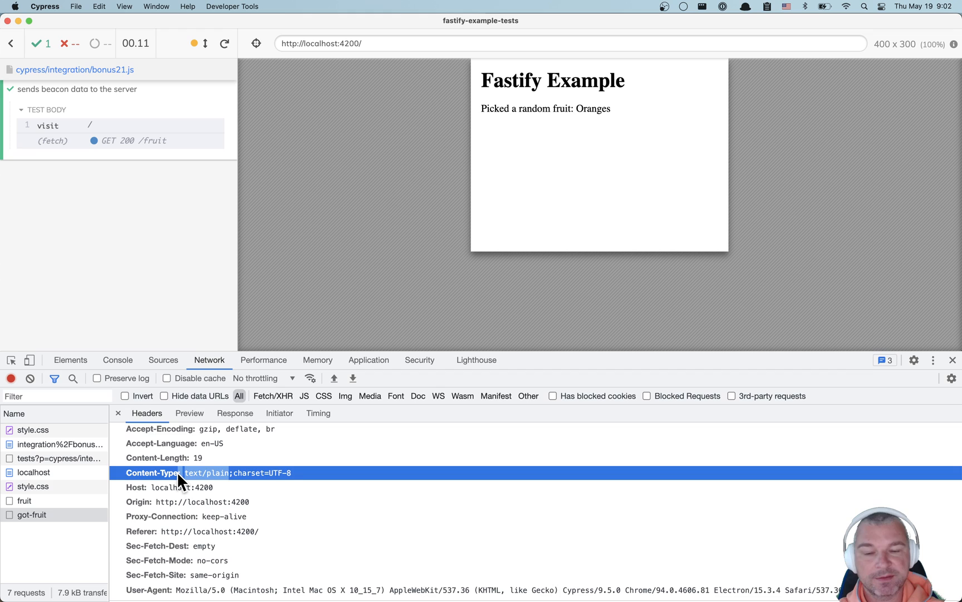
scroll("down", 3)
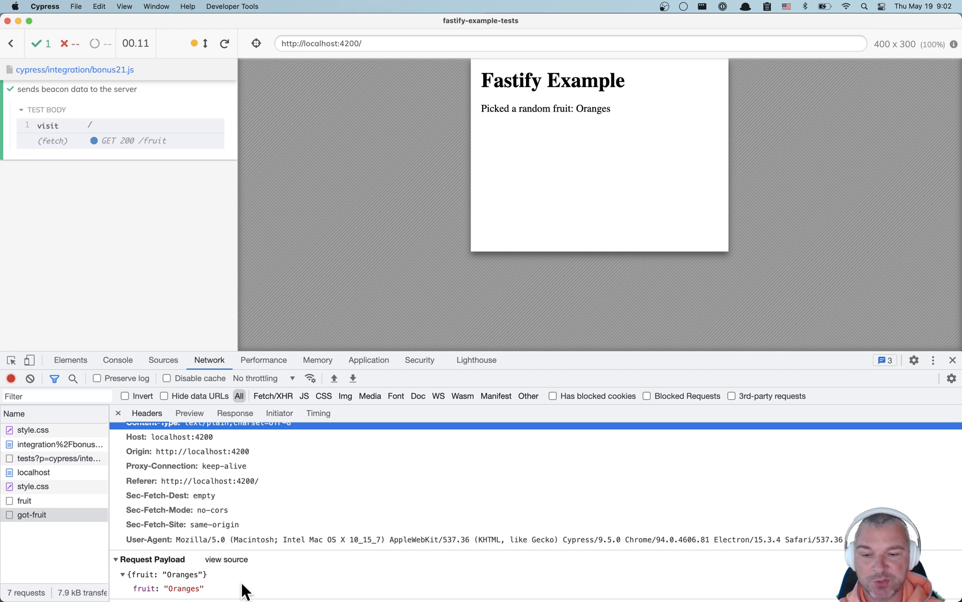
mouse_move(773, 516)
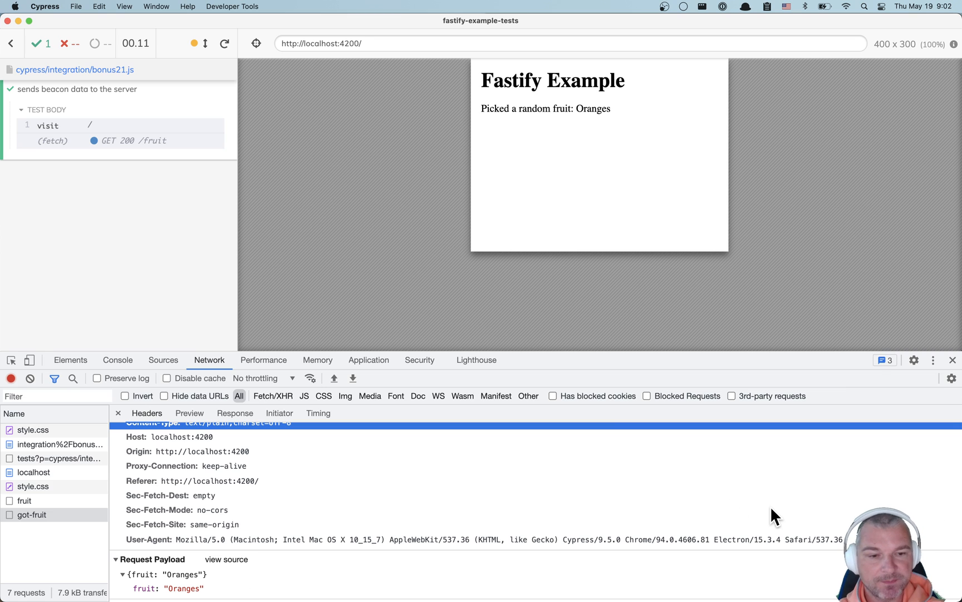
left_click(951, 360)
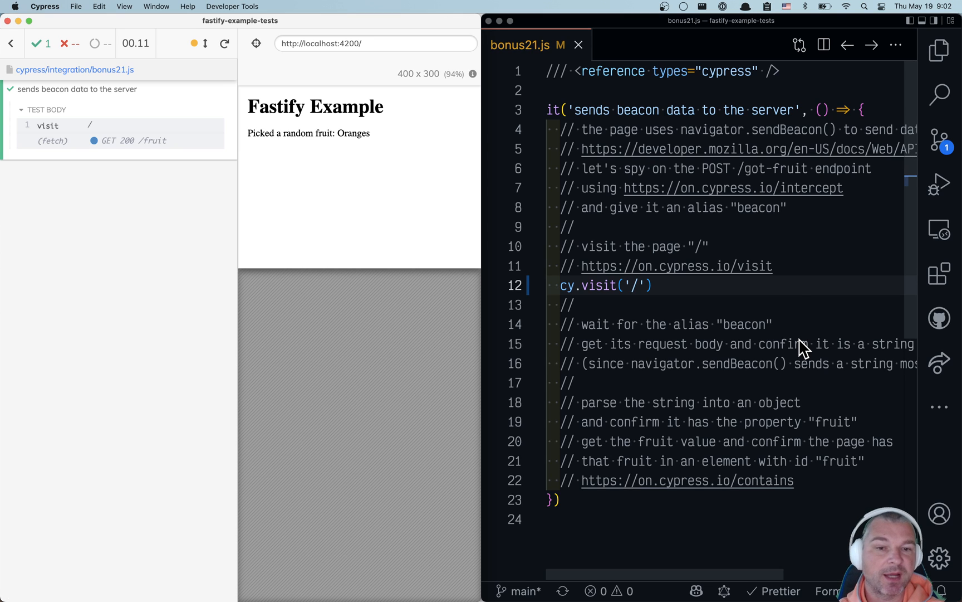
Step: Intercept POST /got-fruit and alias it as 'beacon' before the visit
type("cy.server();")
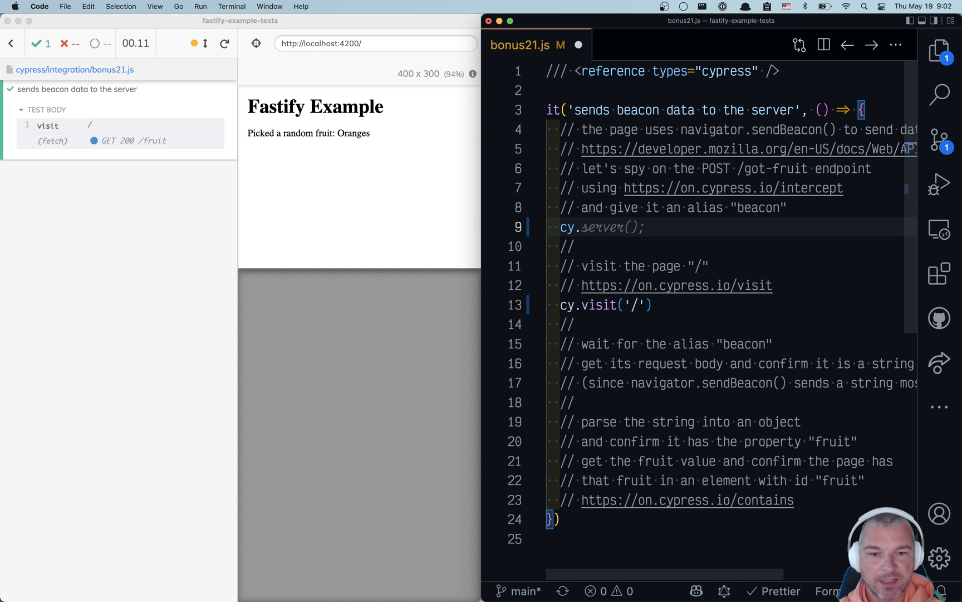
type("cy.intercept('POST', '/got-fruit')")
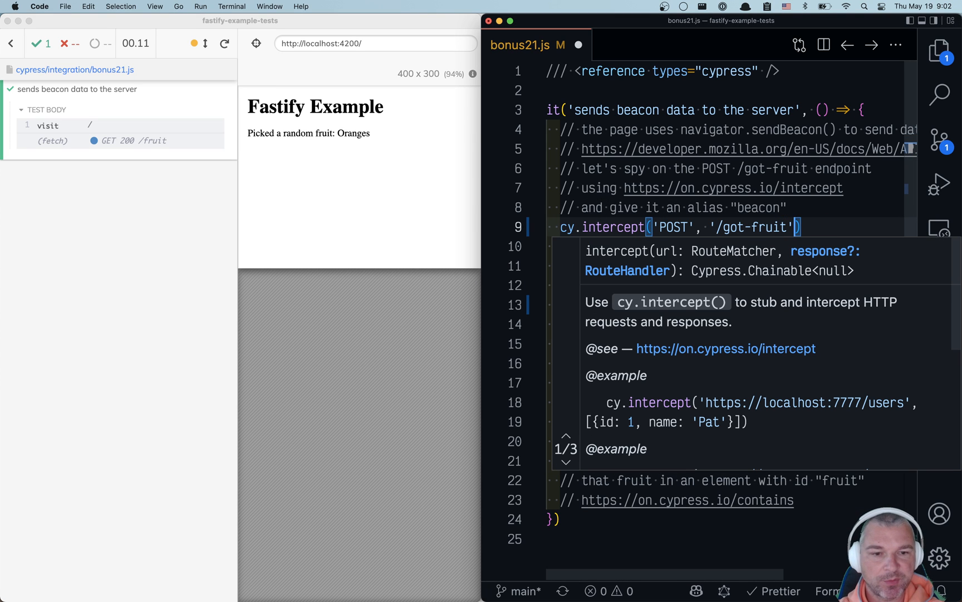
type(".as('beacon');")
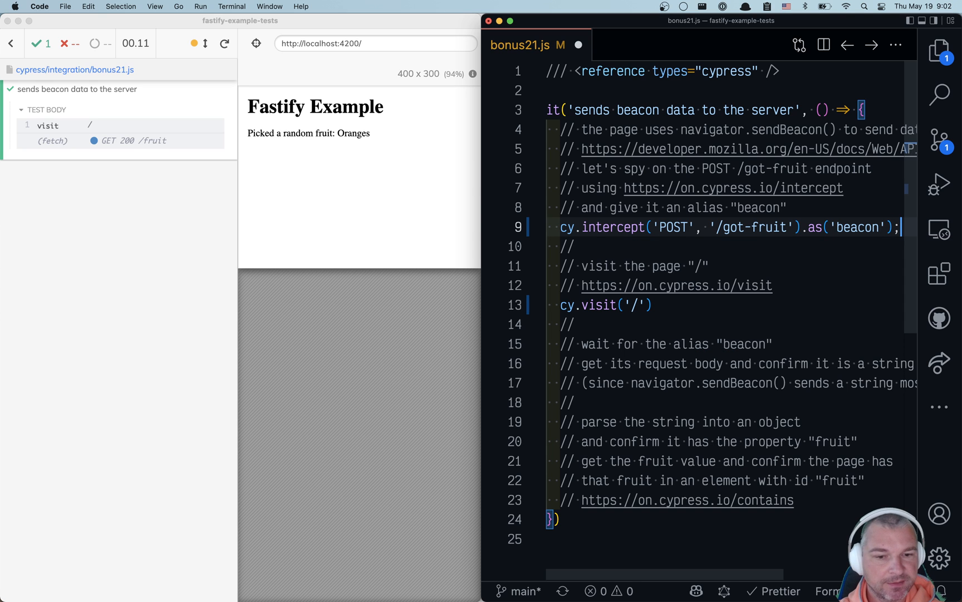
type("cy")
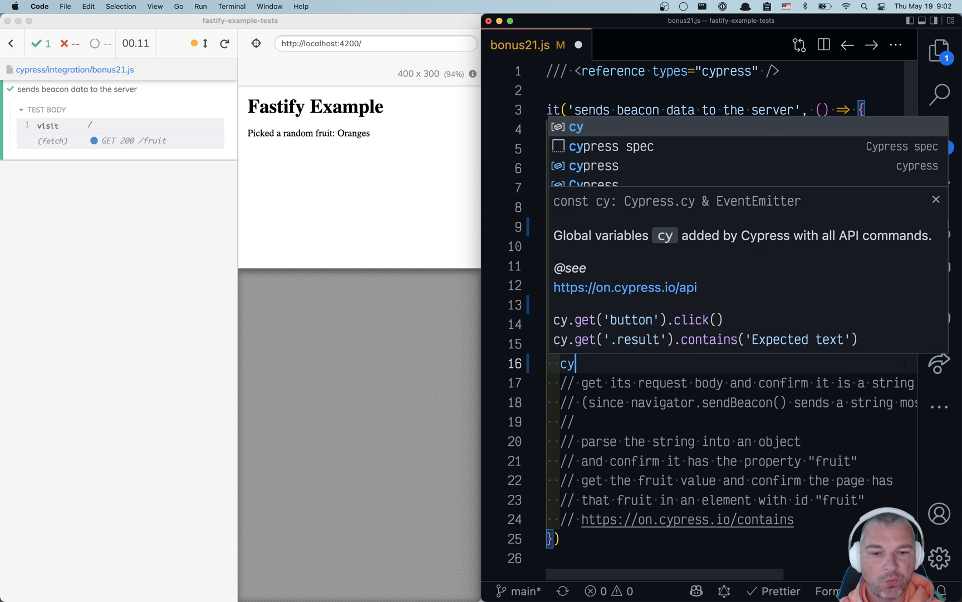
type(".wait('@beacon')")
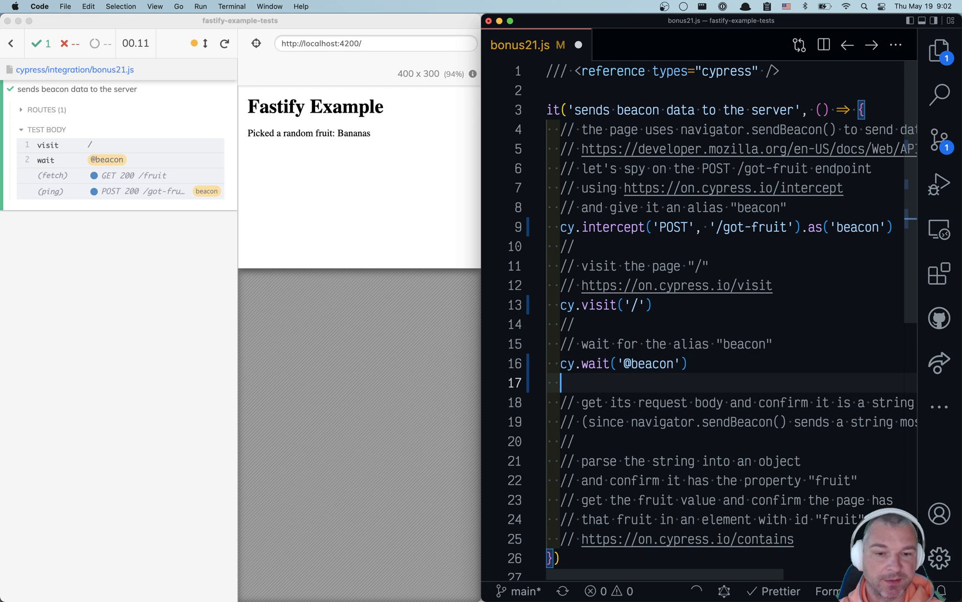
type(".its('request.body')")
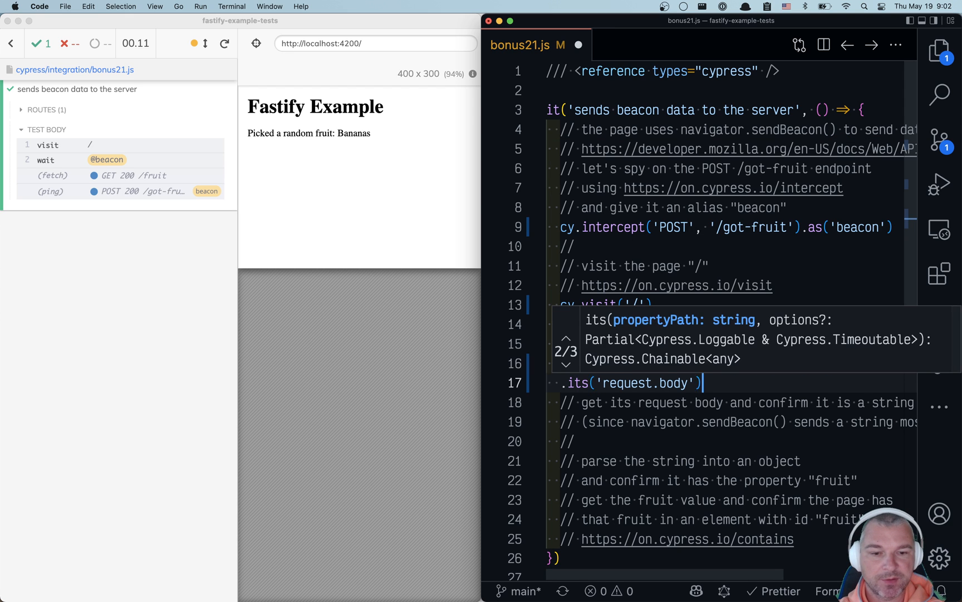
type(".should('be'")
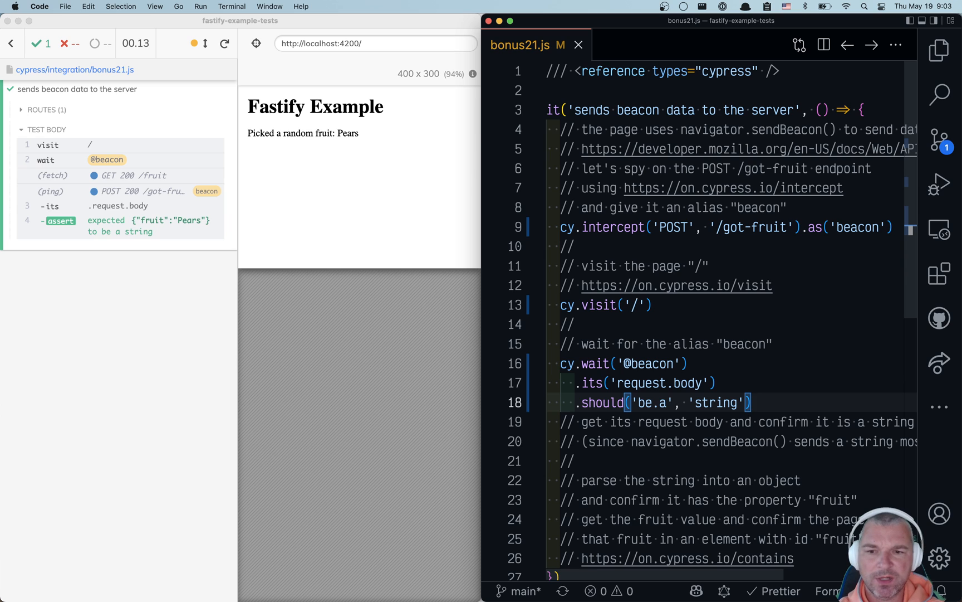
mouse_move(401, 337)
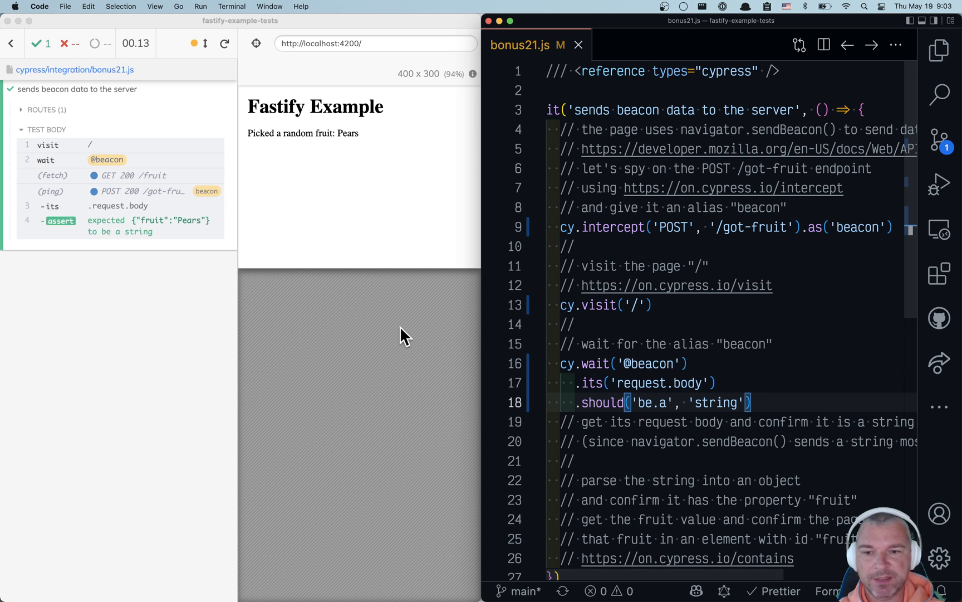
Step: Chain .then(JSON.parse).should('have.property', 'fruit') onto the beacon body assertion
type(".and('include', 'apple')")
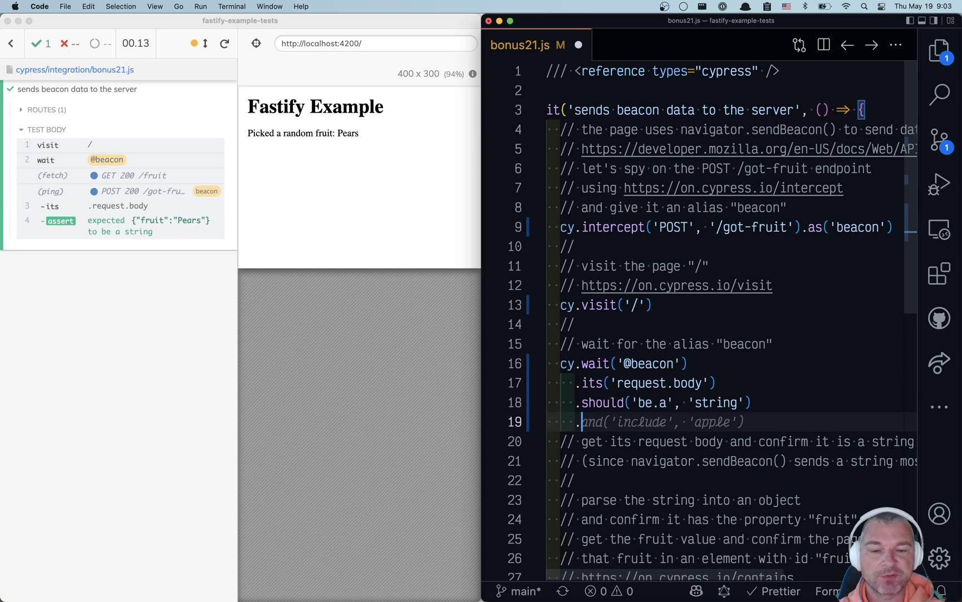
type(".then(JSON.parse")
type(".should('have.property', 'fruit")
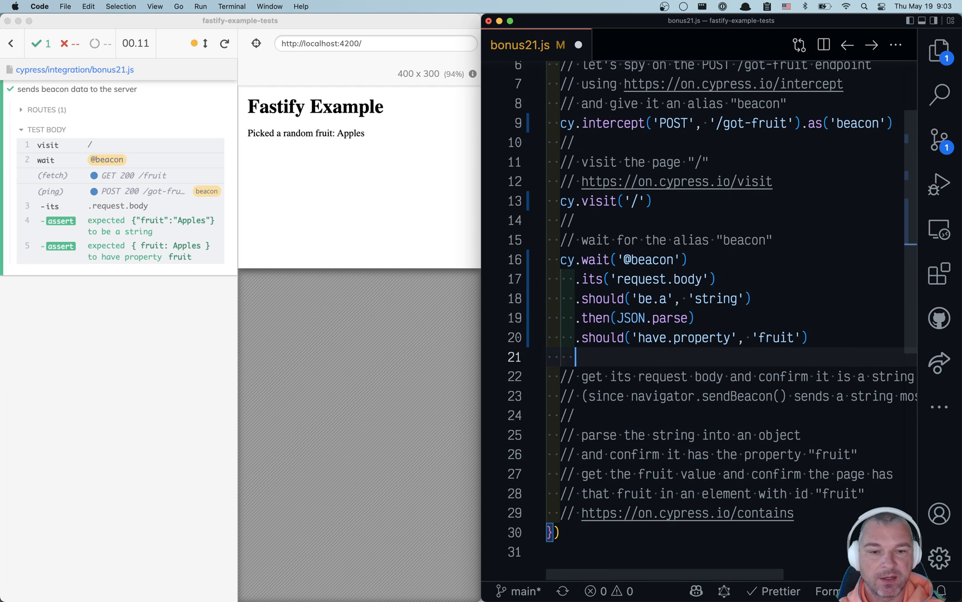
Step: Add .then((fruit) => { cy.contains('#fruit', fruit) }) and confirm the run passes
type(".then")
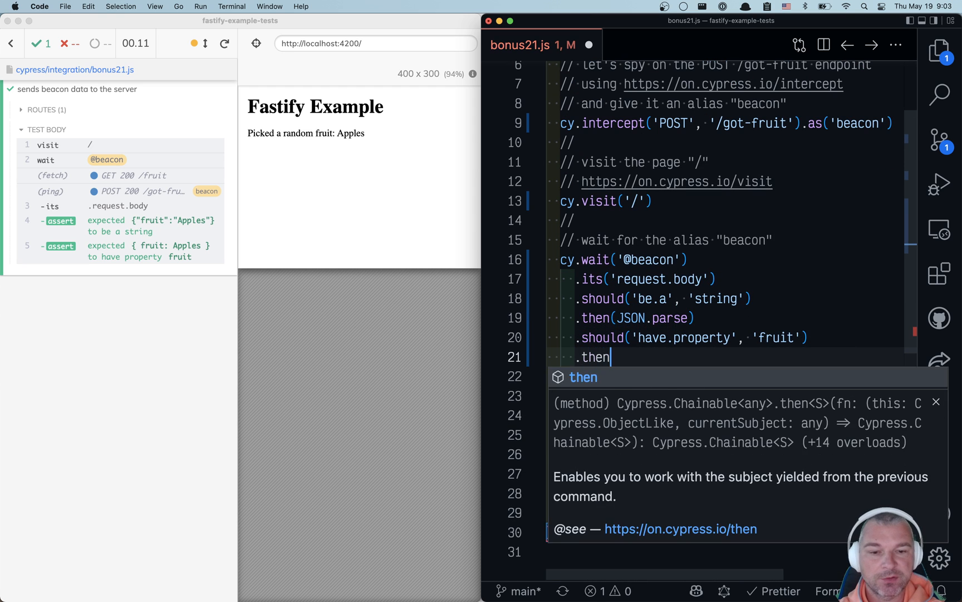
type("(fruit) => {")
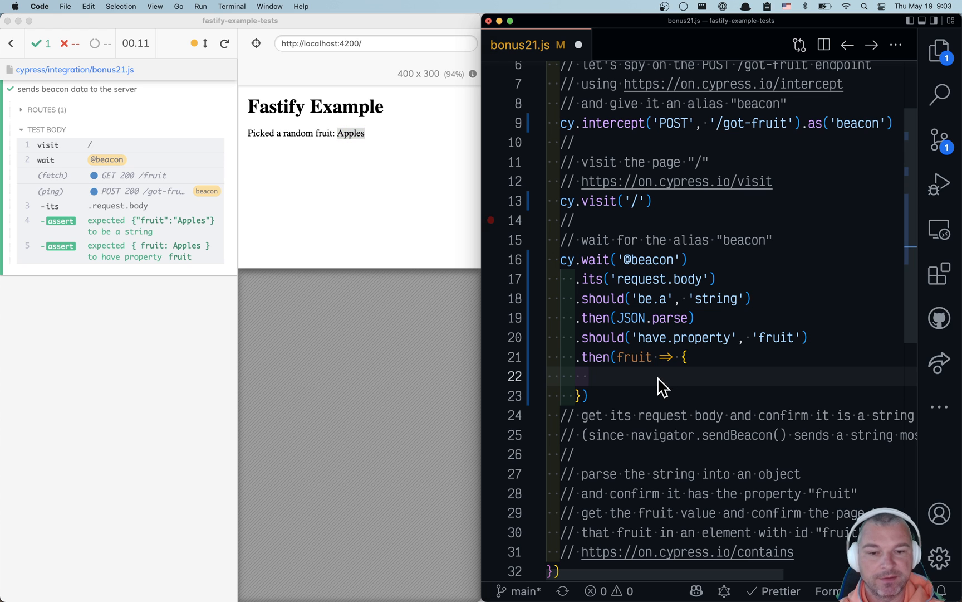
type("cy.contains('#fruit', fruit")
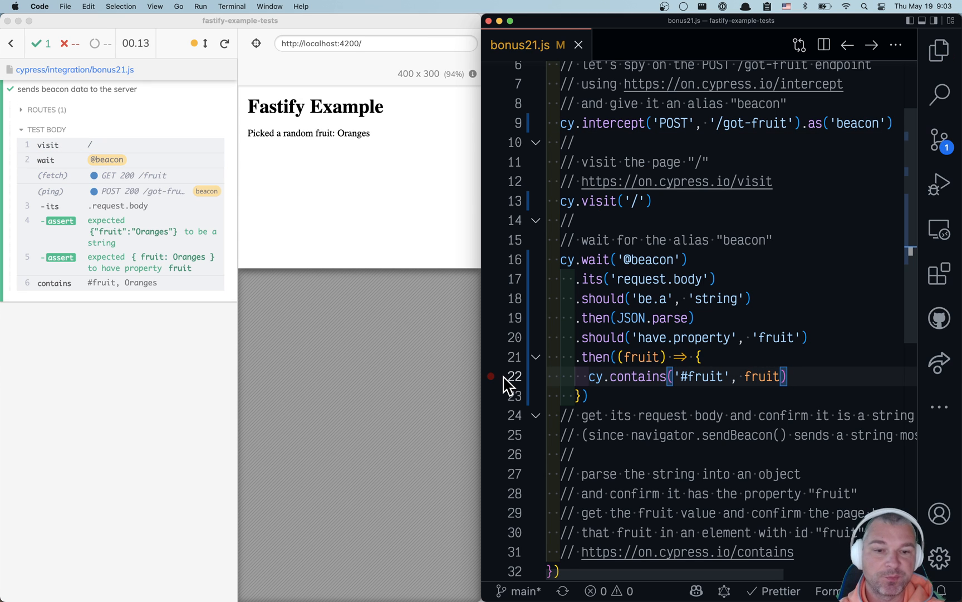
scroll("up", 3)
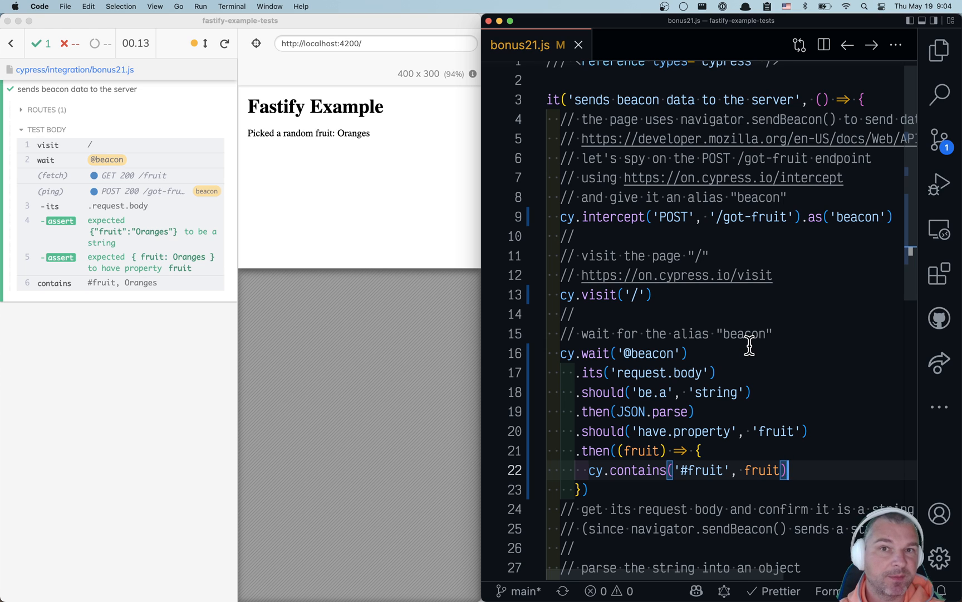
mouse_move(806, 269)
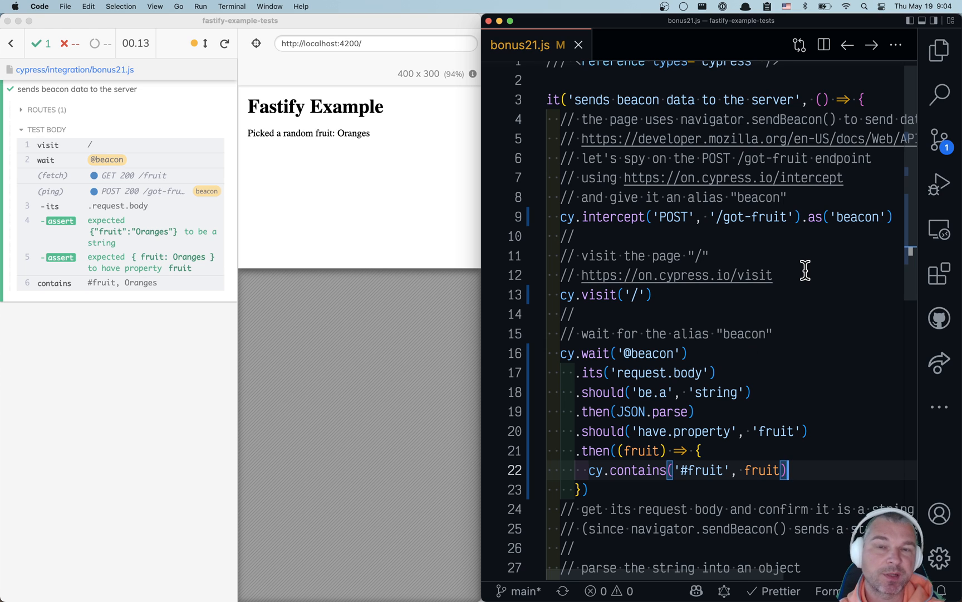